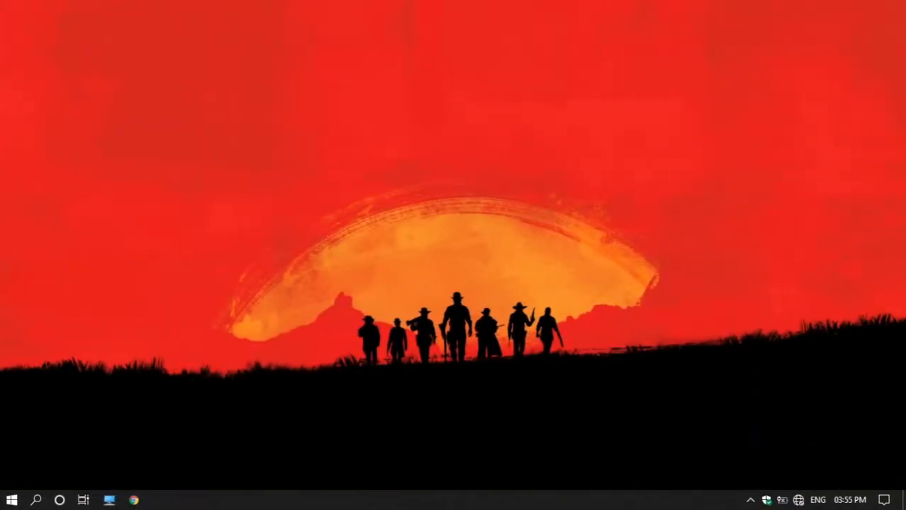
On the Personalization Colors page, pick a custom accent color dragged to black
click(12, 499)
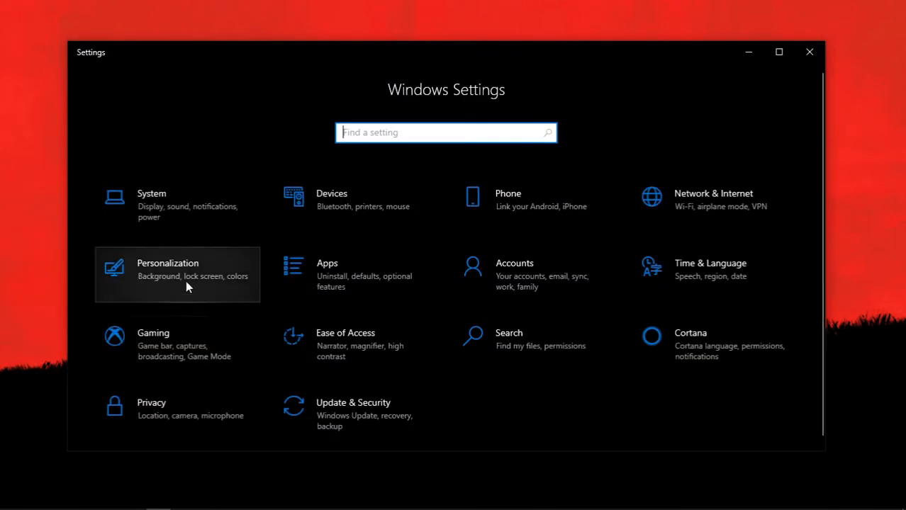
click(177, 274)
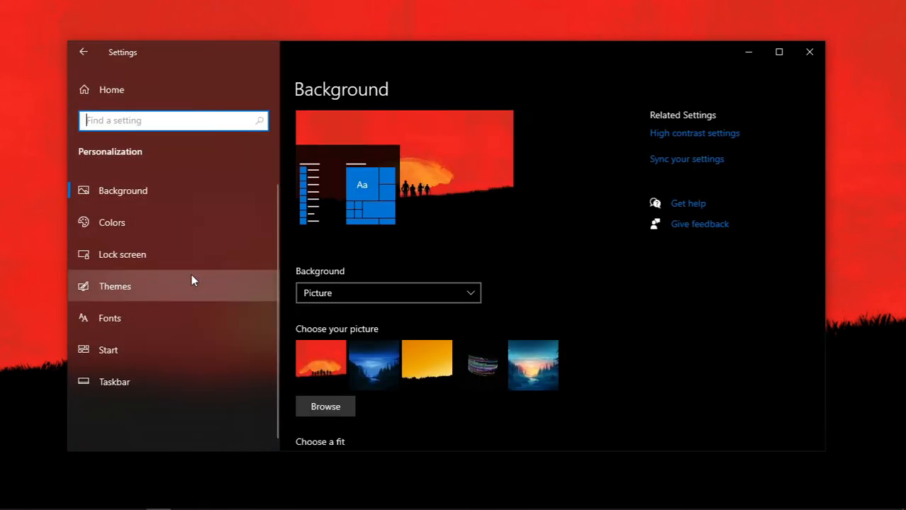
click(112, 222)
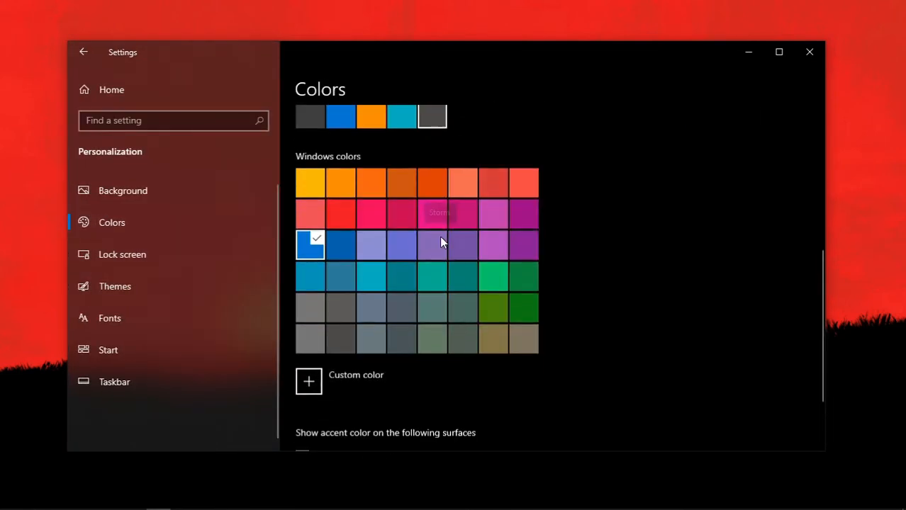
click(309, 381)
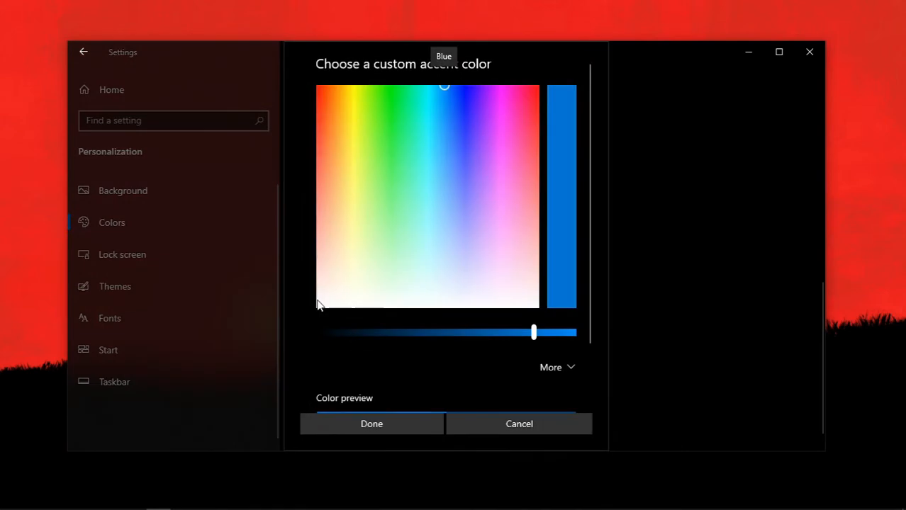
drag(534, 332, 318, 333)
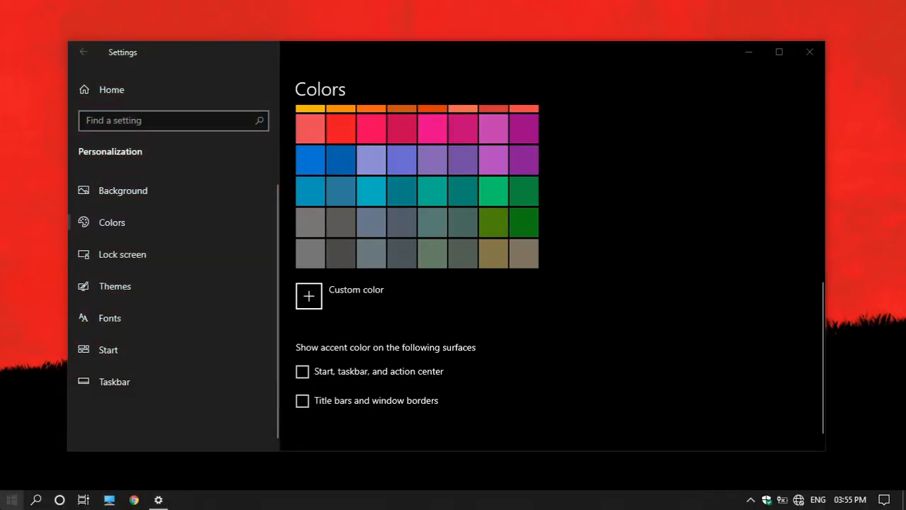
Launch Notepad and enable the accent color on title bars and window borders
click(11, 500)
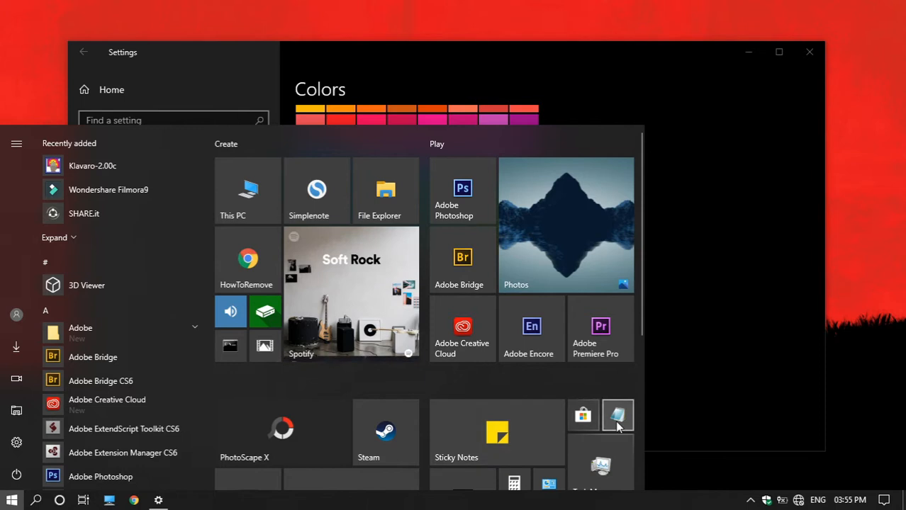
click(617, 416)
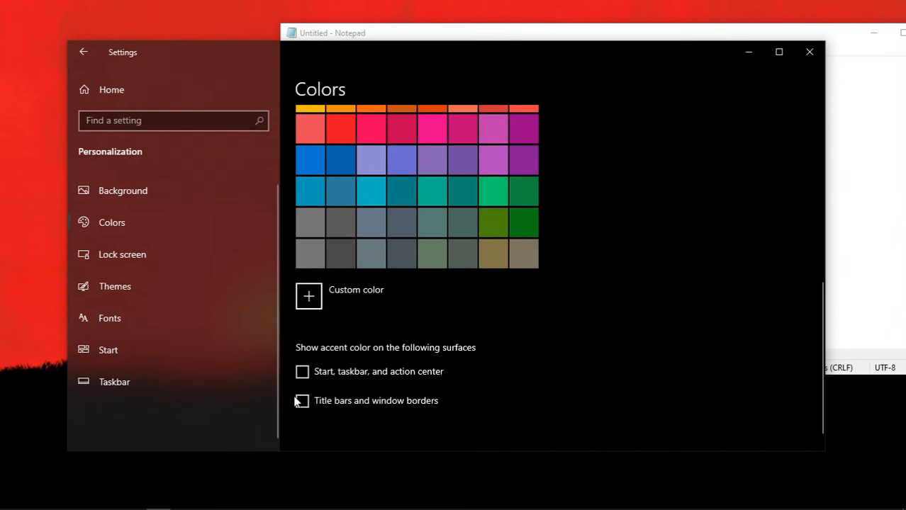
click(302, 400)
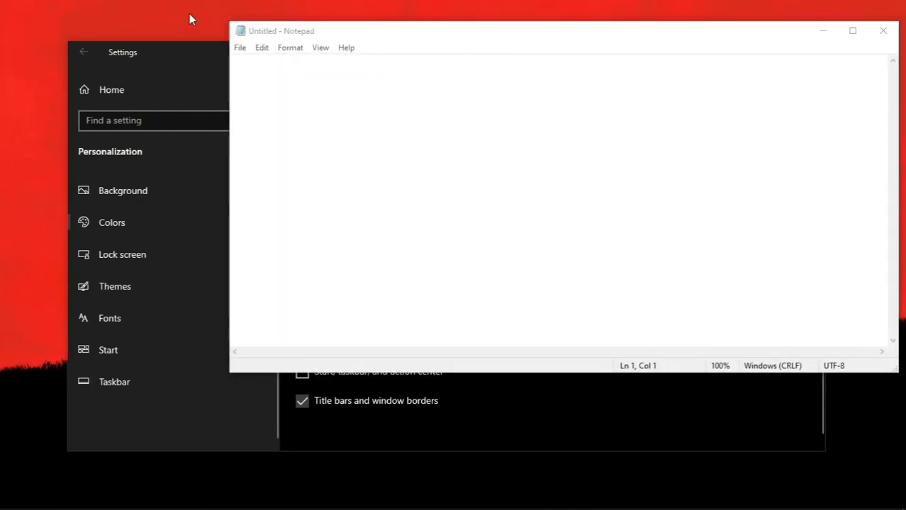
mouse_move(264, 21)
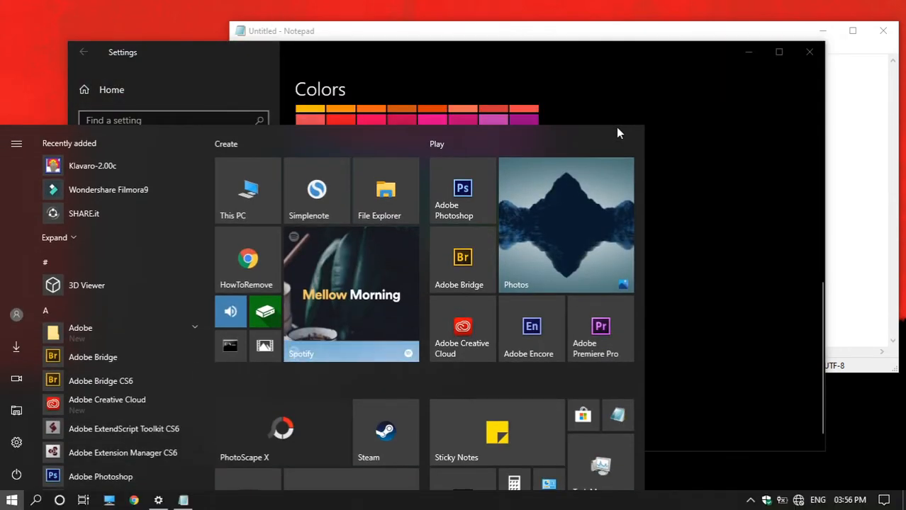
Search 'reg' to open Registry Editor, go to the DWM key, and inspect ColorPrevalence
text(reg)
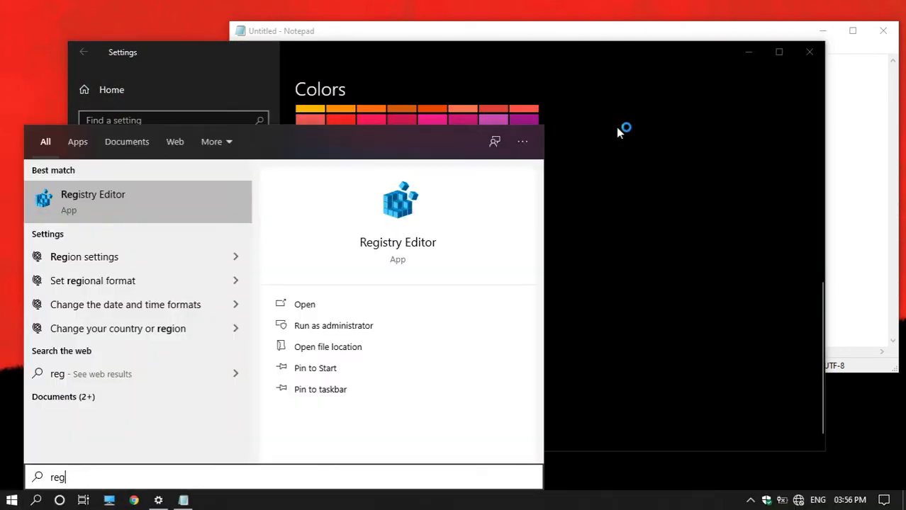
click(93, 202)
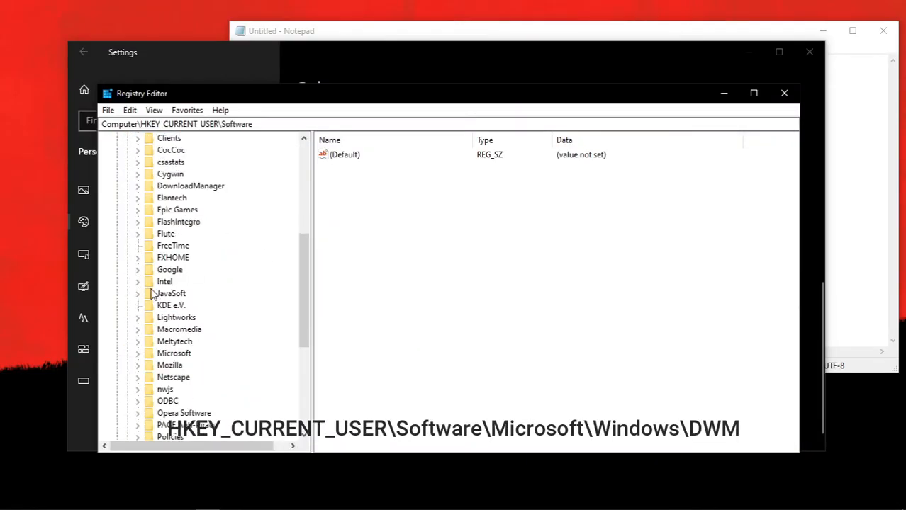
click(188, 269)
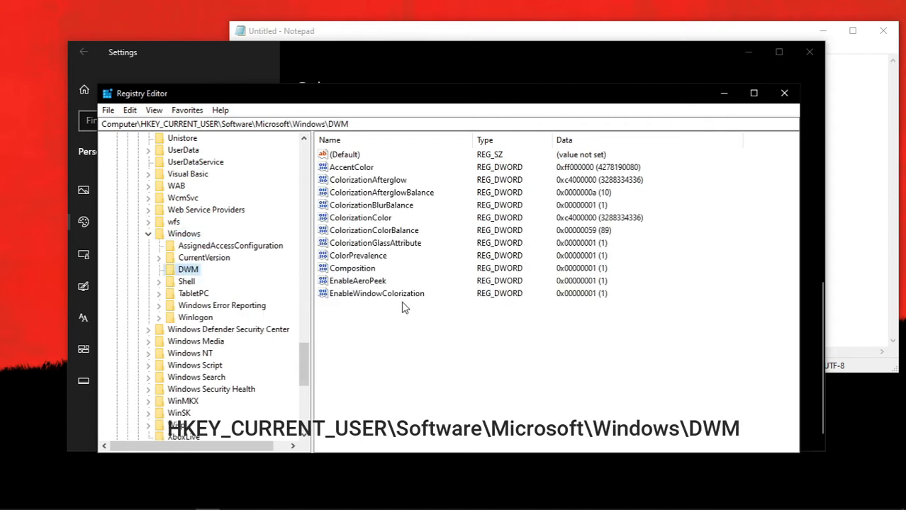
click(358, 255)
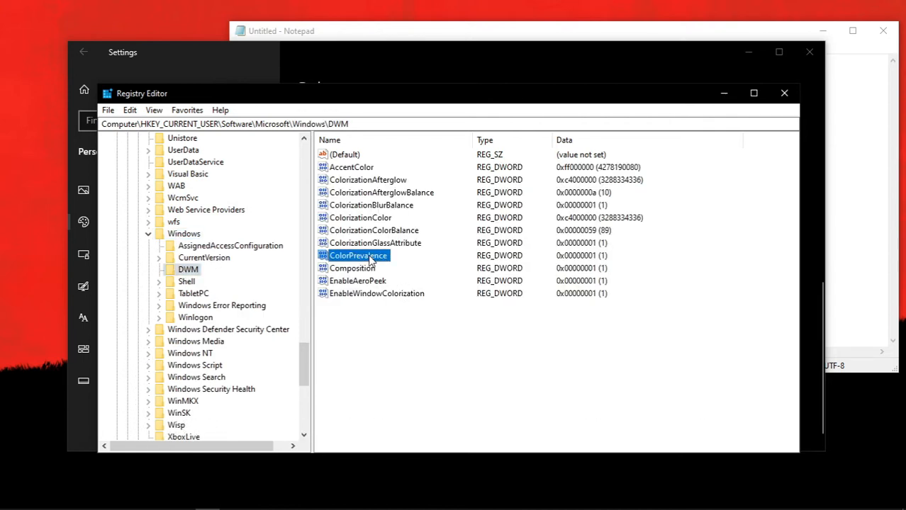
double_click(358, 255)
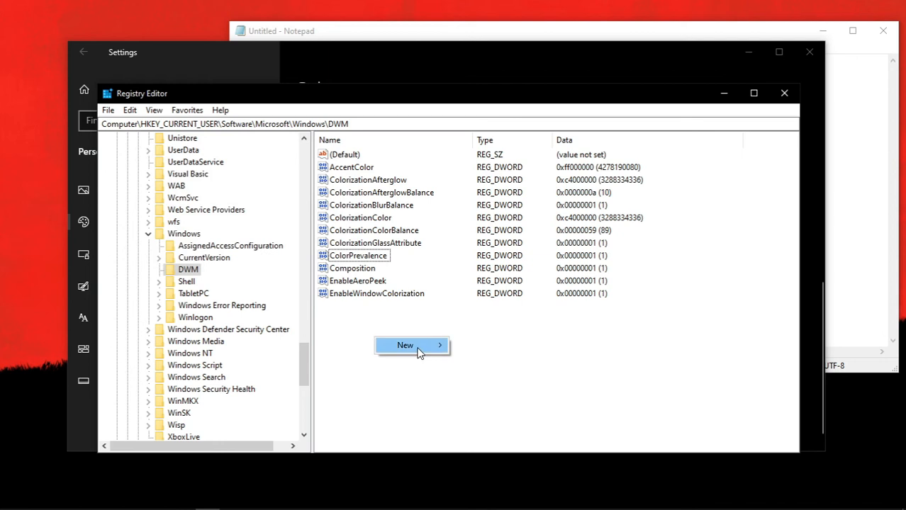
Create DWORD (32-bit) value AccentColorInactive under DWM with hexadecimal data 121212
click(405, 345)
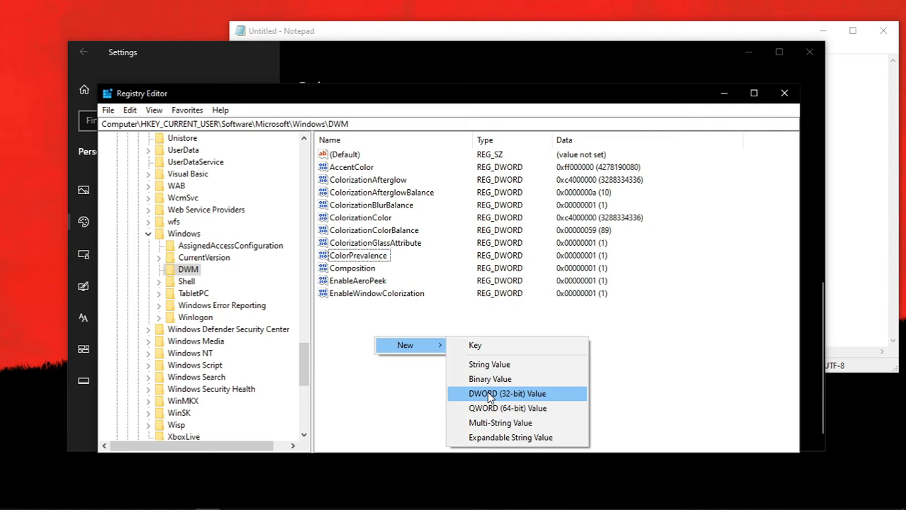
click(507, 393)
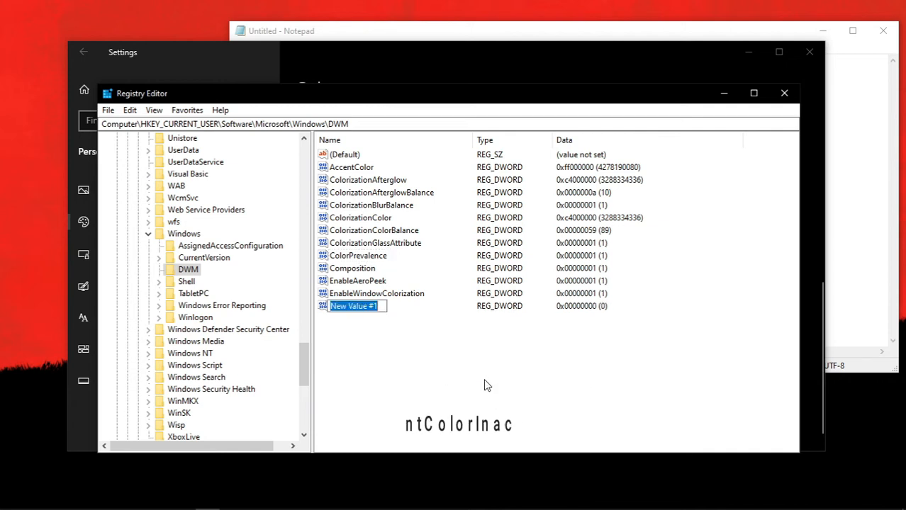
text(AccentColorInactive)
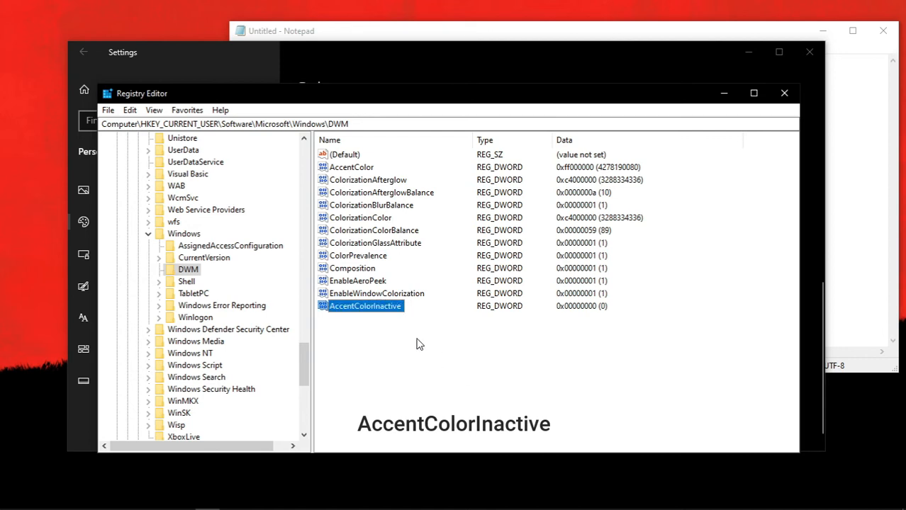
double_click(365, 305)
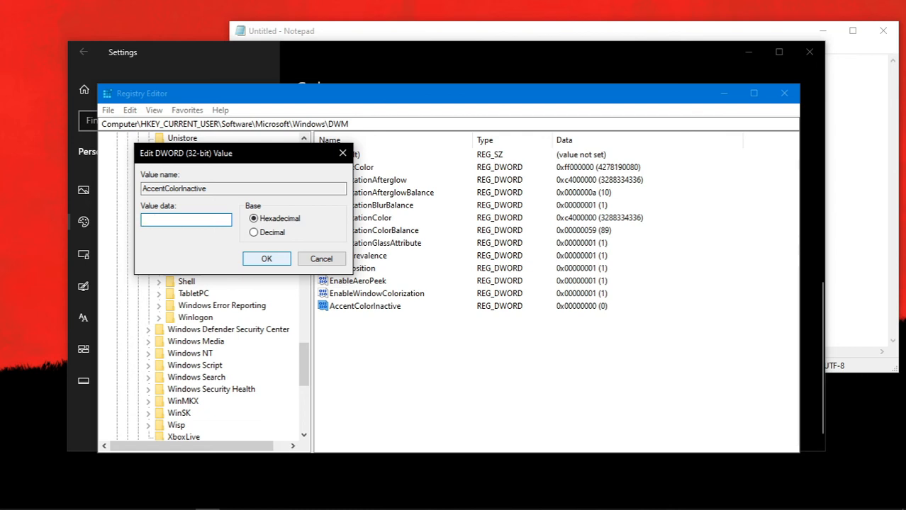
text(121212)
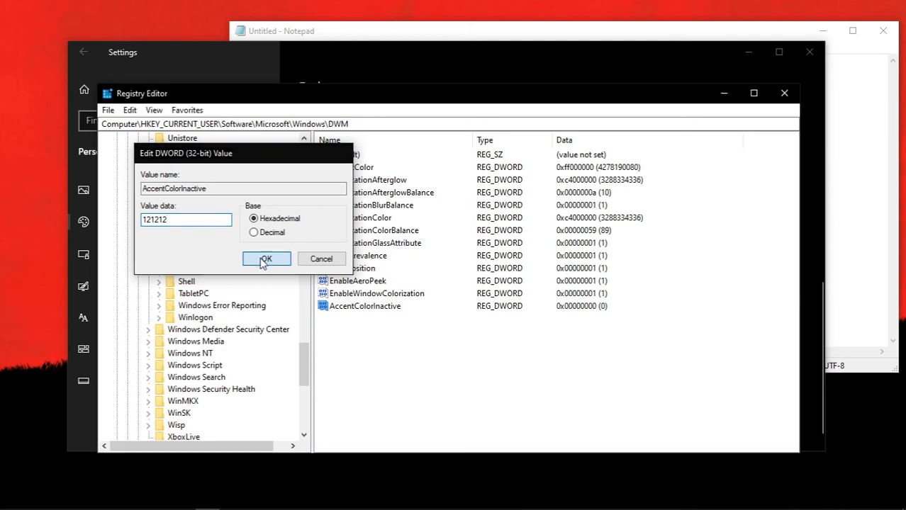
click(265, 259)
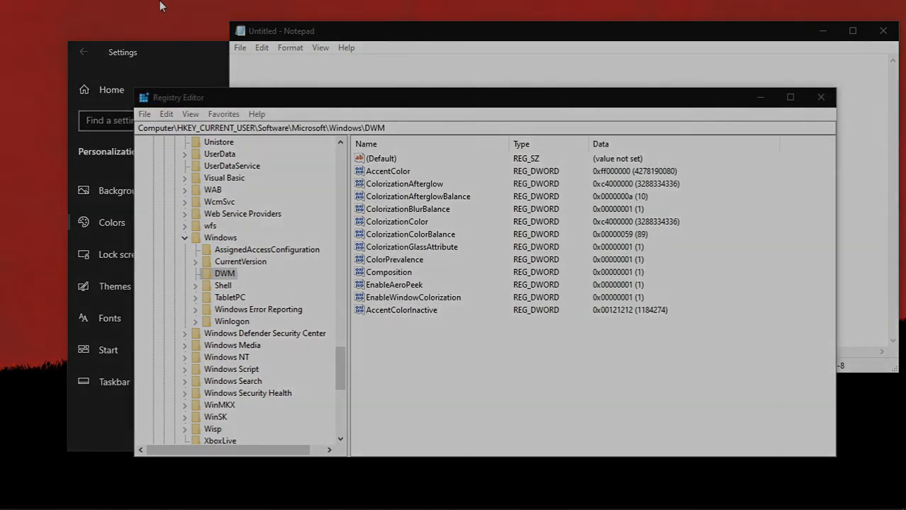
Bring Notepad to the front so Registry Editor's inactive title bar is visible
click(496, 30)
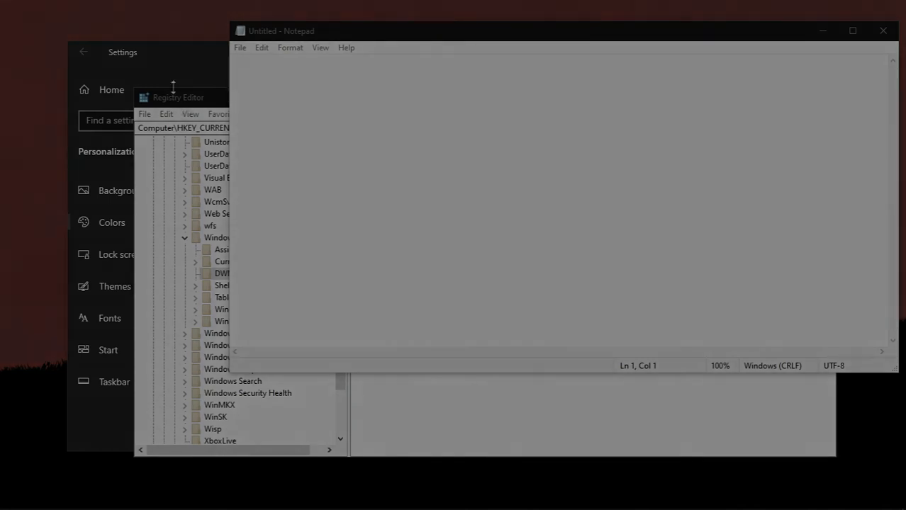